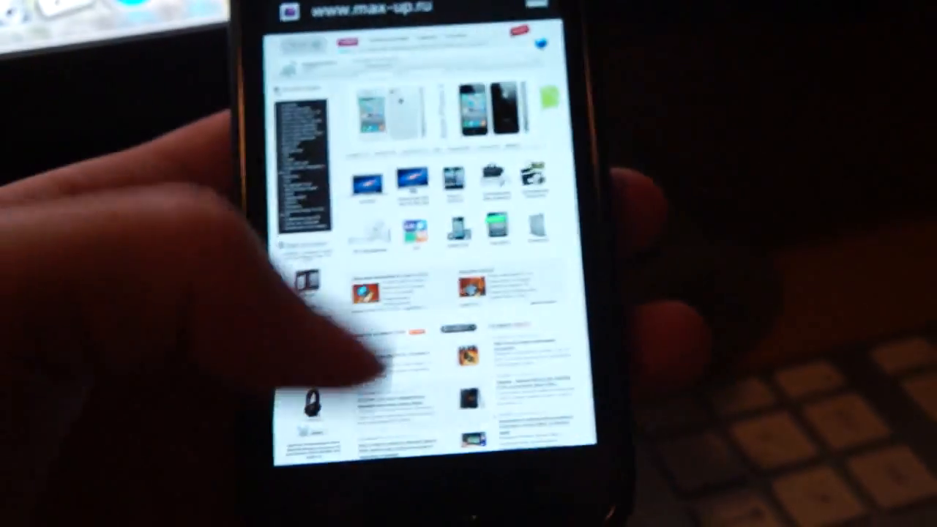
pyautogui.scroll(-3)
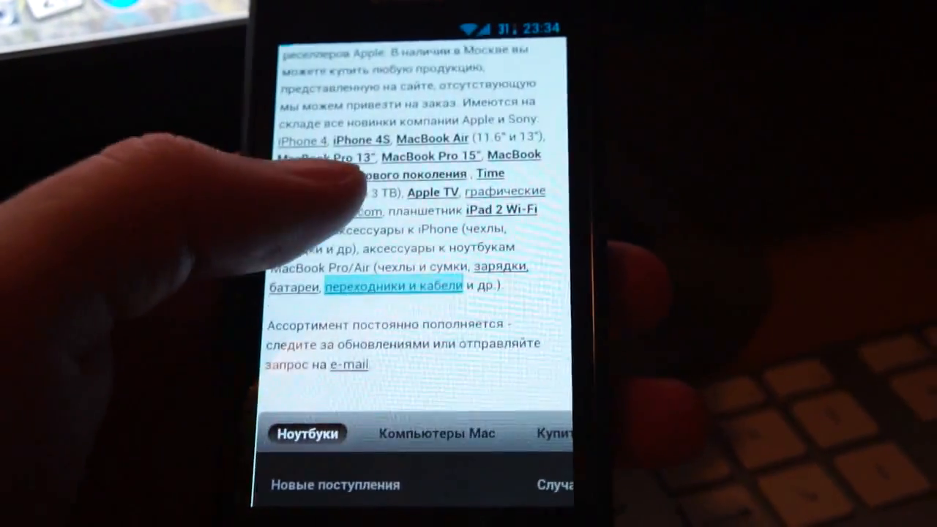